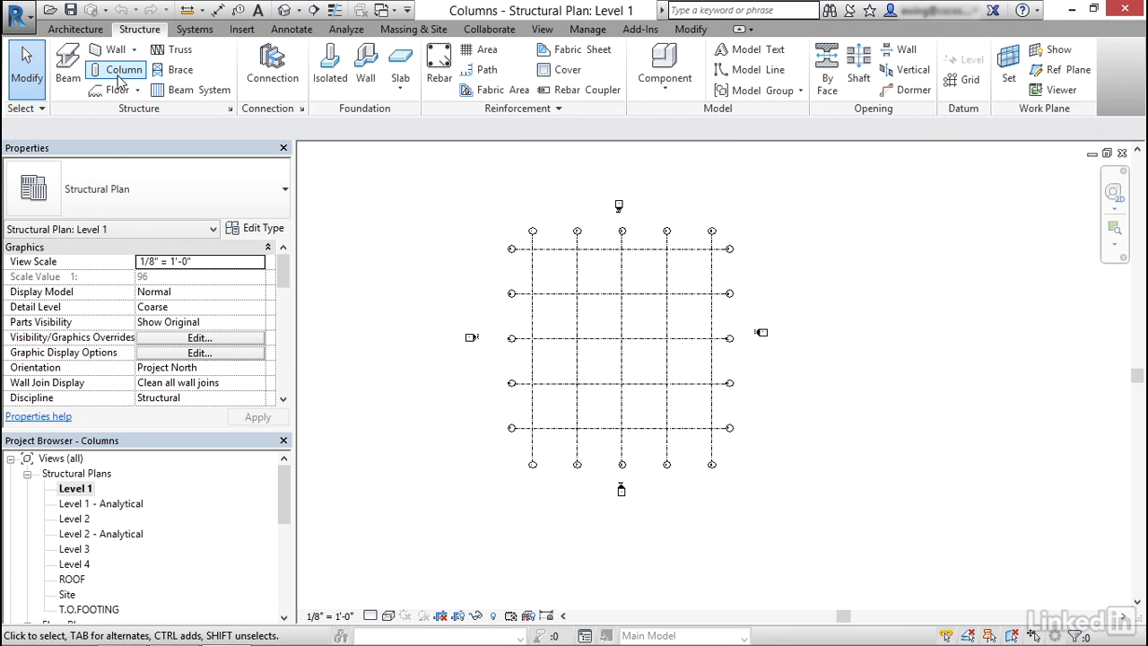
Step: Begin placing structural columns from the Structure tab on Level 1
click(122, 70)
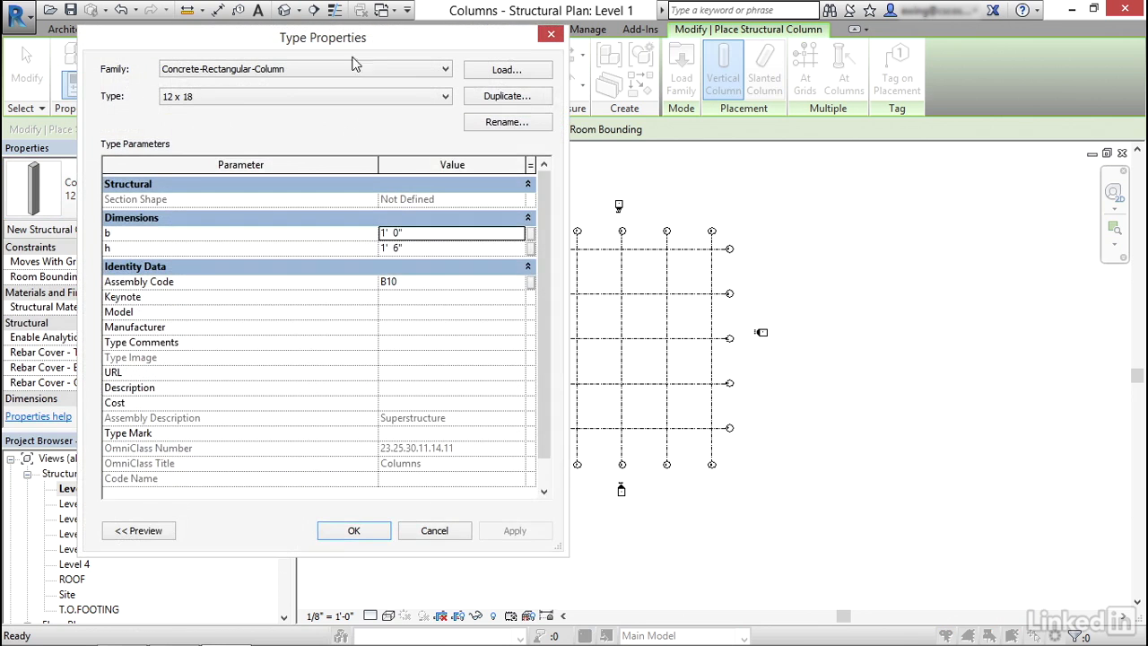
Step: Duplicate the 12 x 18 concrete column type and name the copy 18 x 18
click(506, 122)
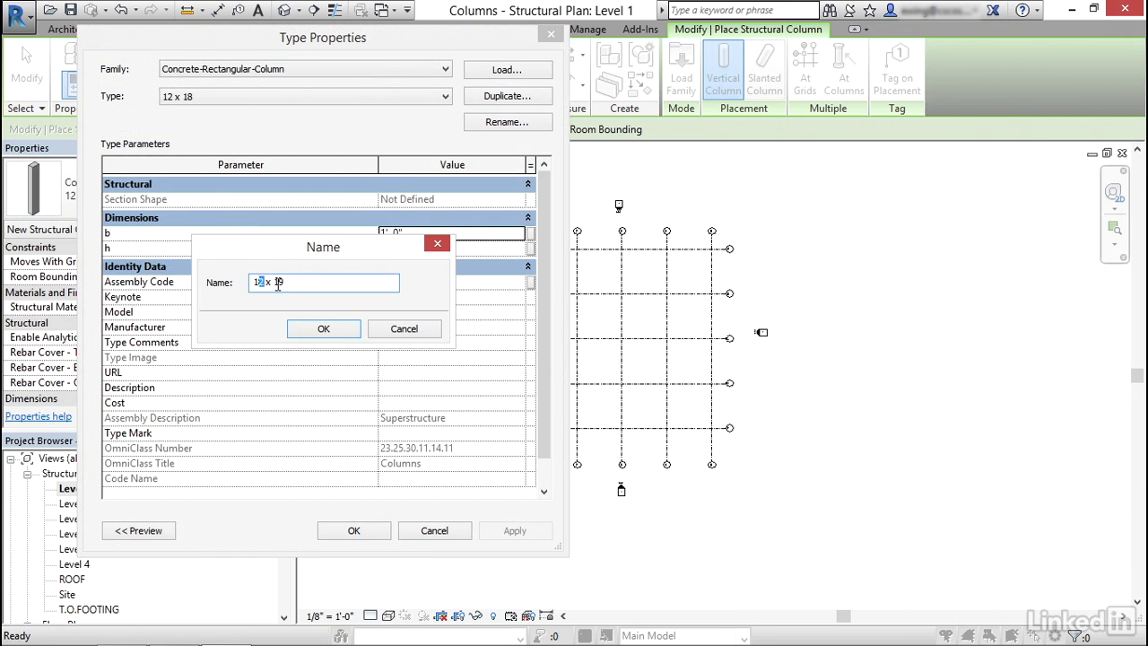
click(323, 328)
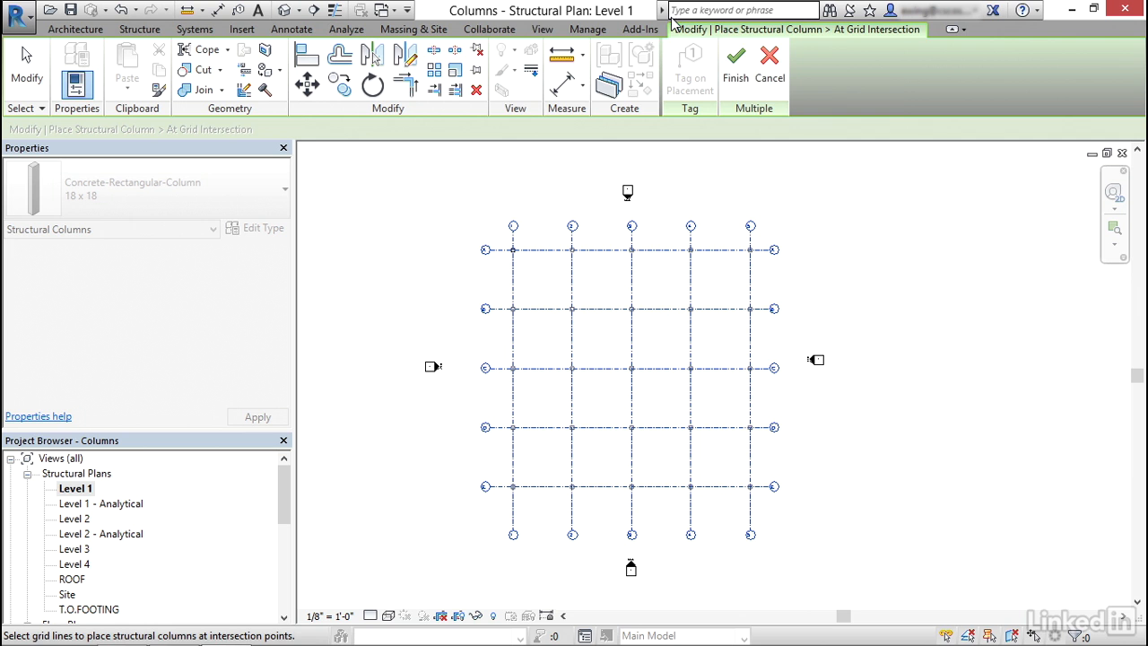
Step: Finish the At Grids placement so 18 x 18 columns land at every grid intersection
click(723, 68)
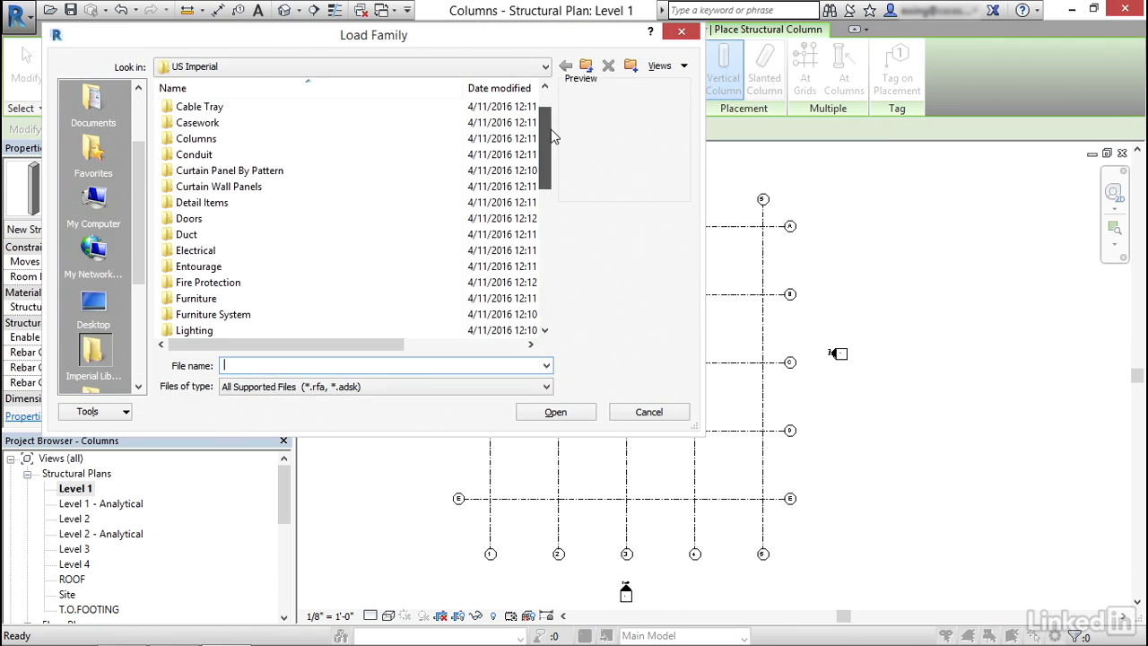
Step: Browse US Imperial > Structural Columns > Steel to load the HSS column family
click(556, 411)
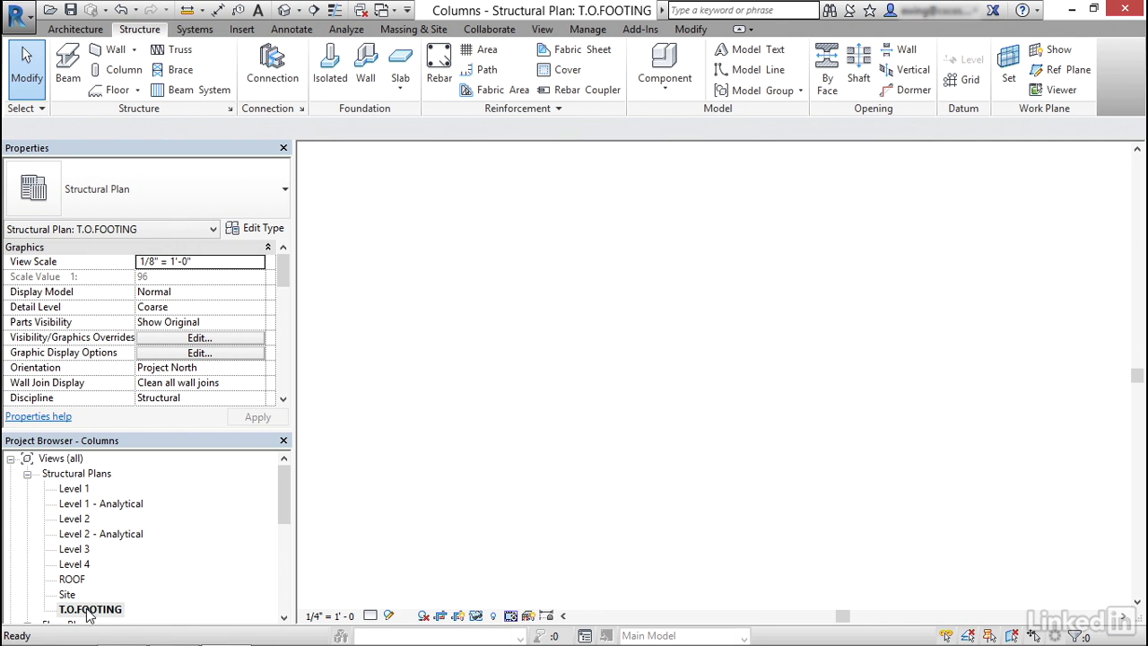
Step: Place HSS hollow structural section columns at the grid intersections on T.O.FOOTING
click(530, 215)
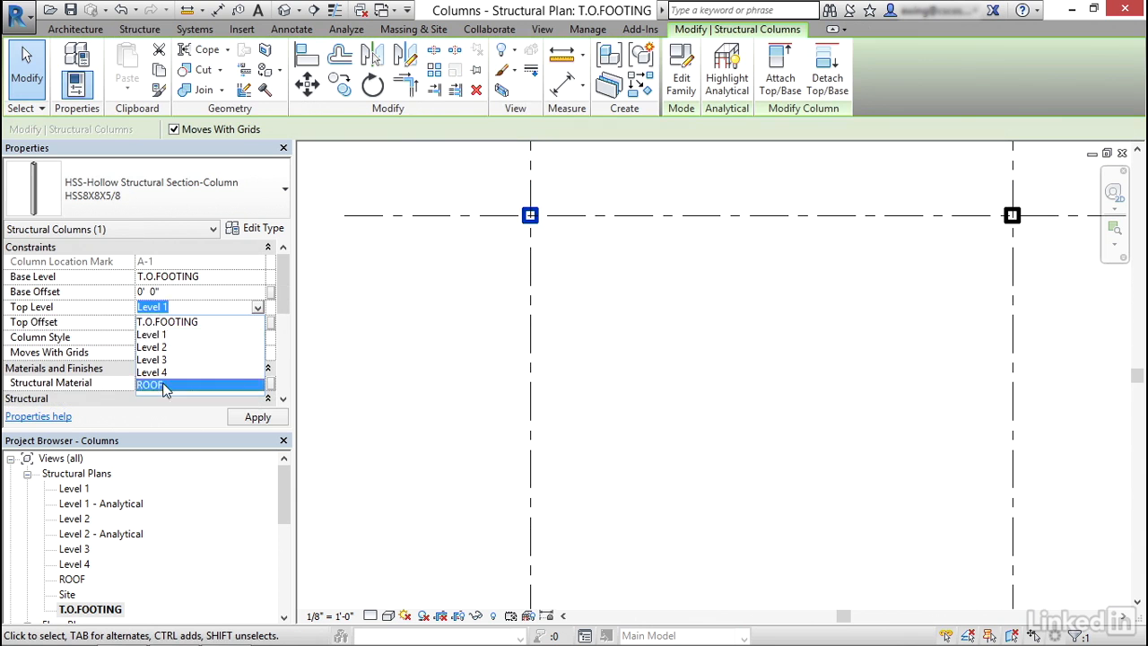